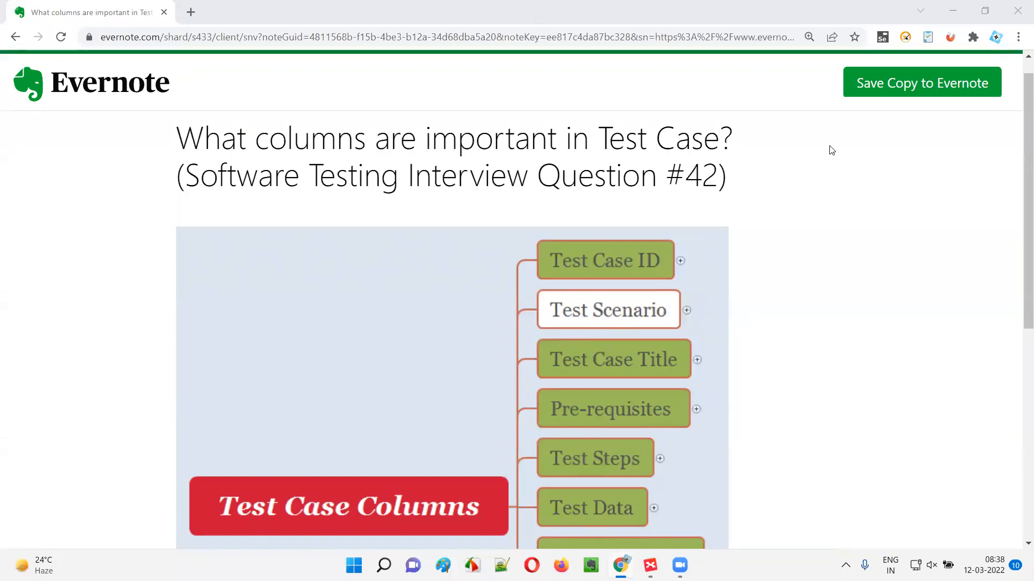
mouse_move(258, 221)
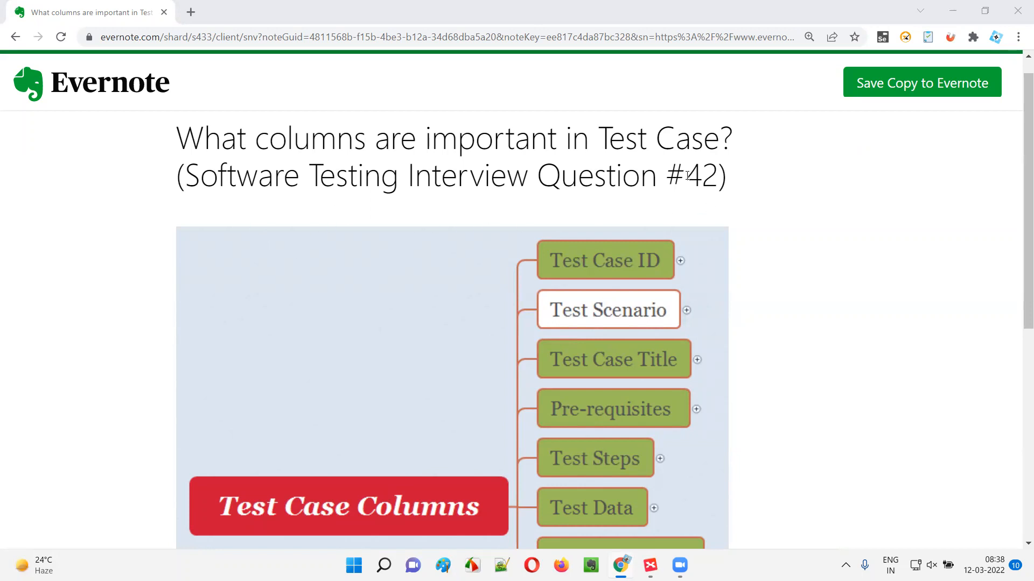
Step: Highlight '42', 'columns' and 'Test Case' in the Evernote note title, then bring XMind forward
double_click(702, 177)
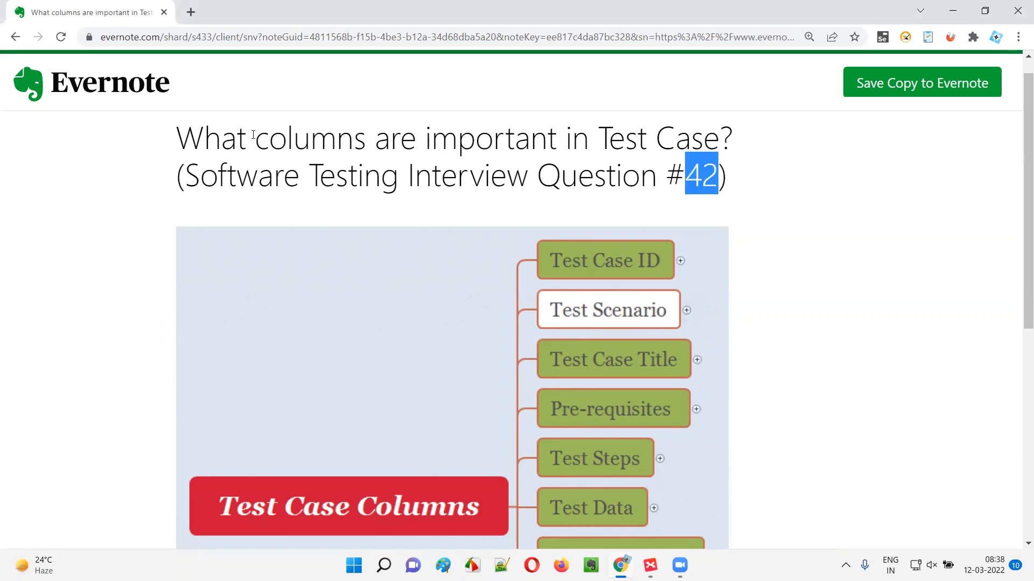
double_click(311, 138)
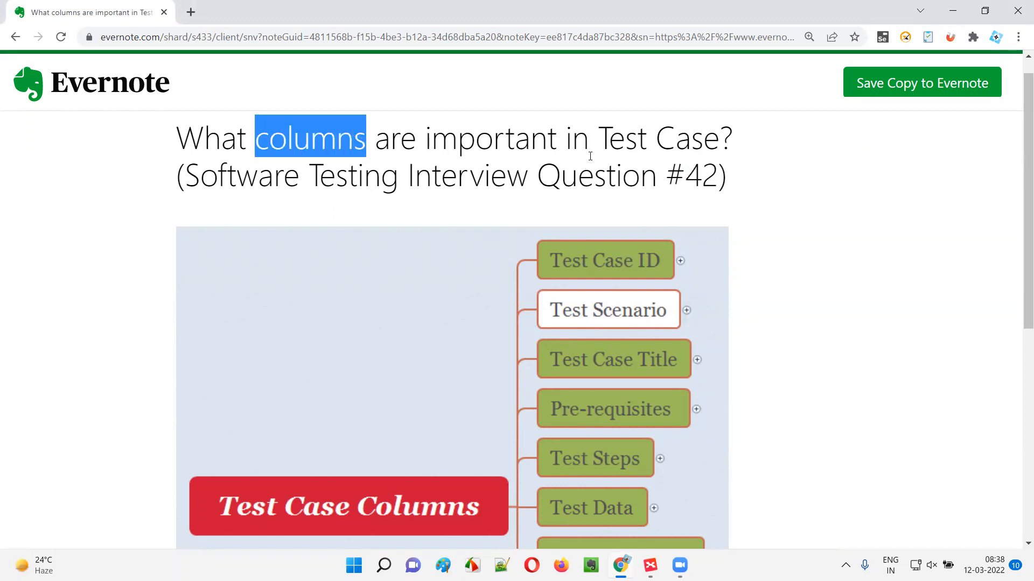
double_click(490, 139)
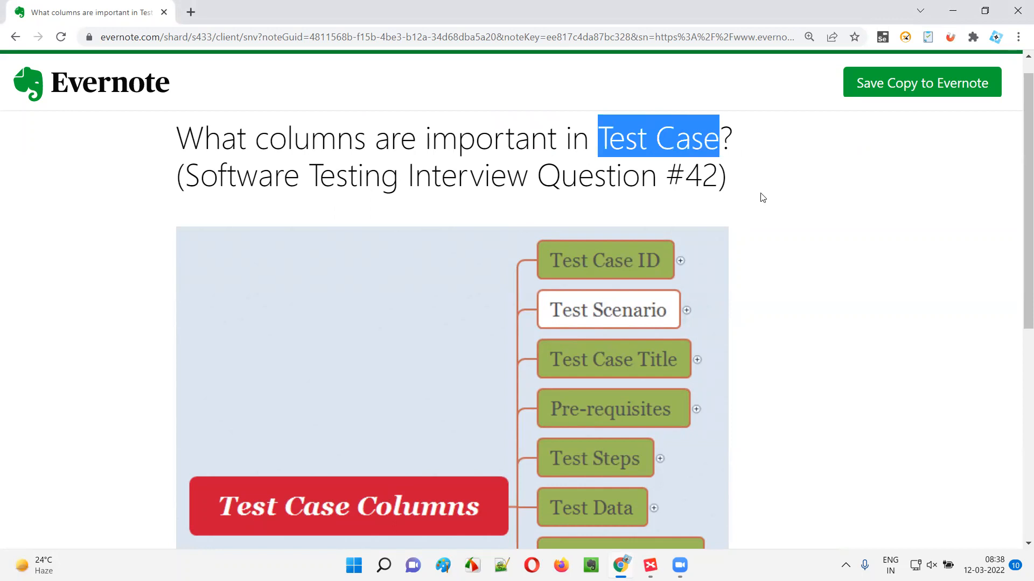
click(650, 565)
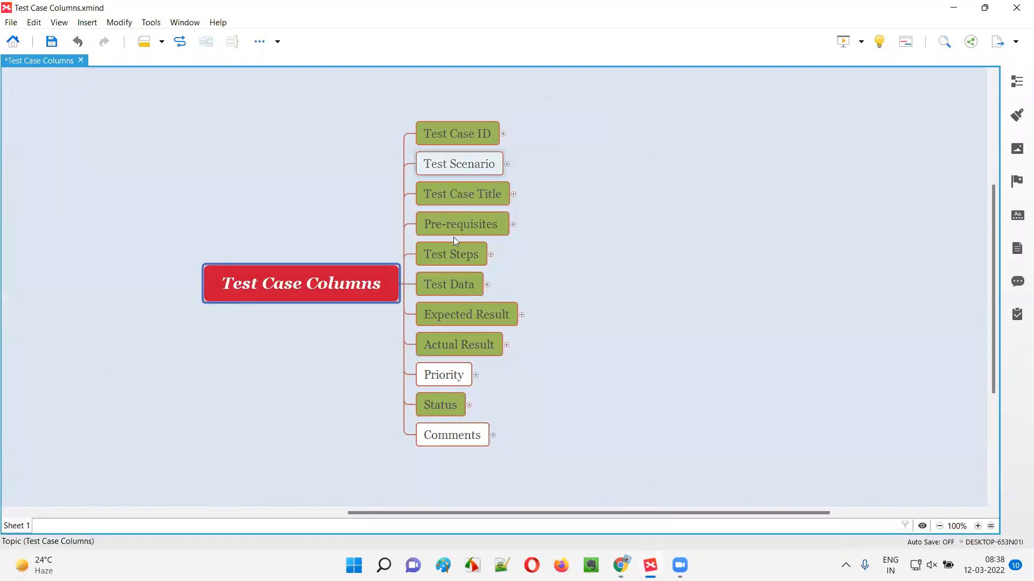
Step: Walk through the Test Scenario, Test Steps, Expected Result, Priority and Comments column topics
click(459, 164)
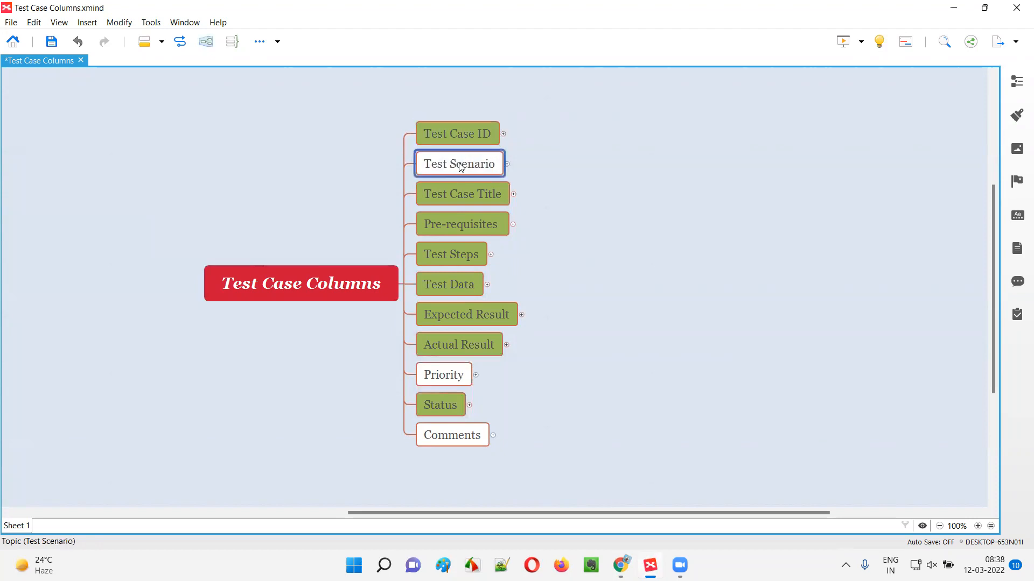
click(450, 254)
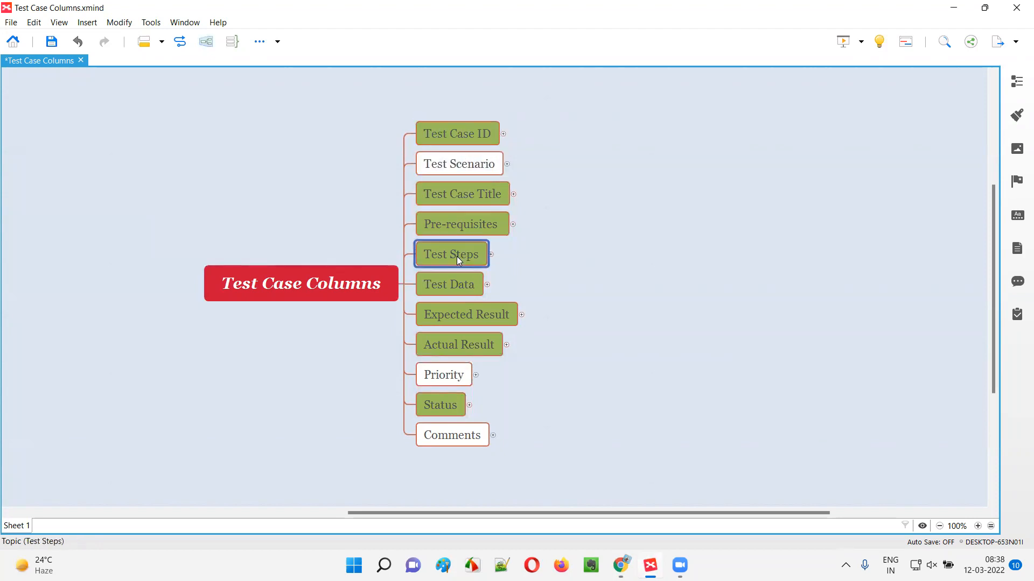
click(466, 314)
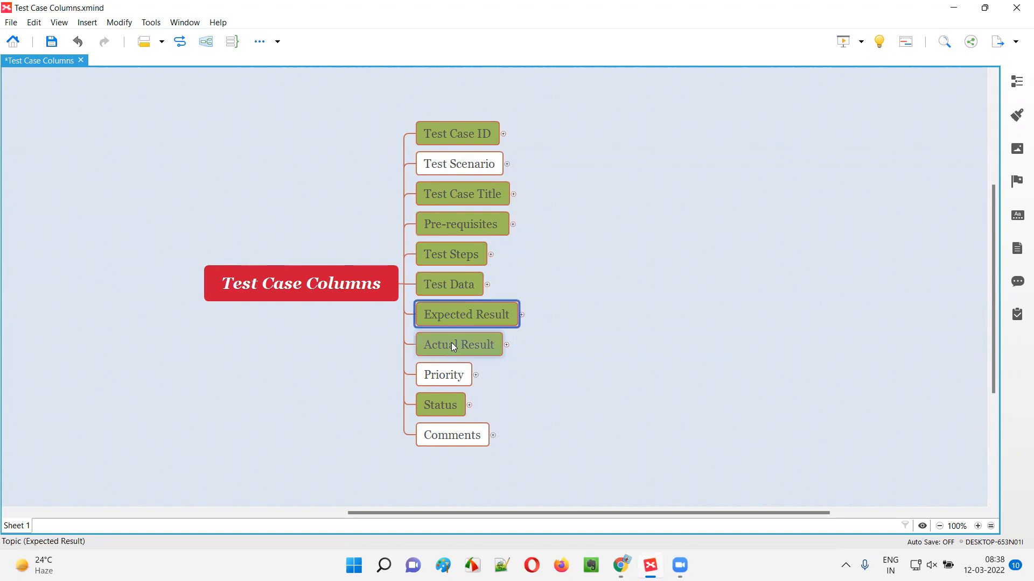
click(444, 375)
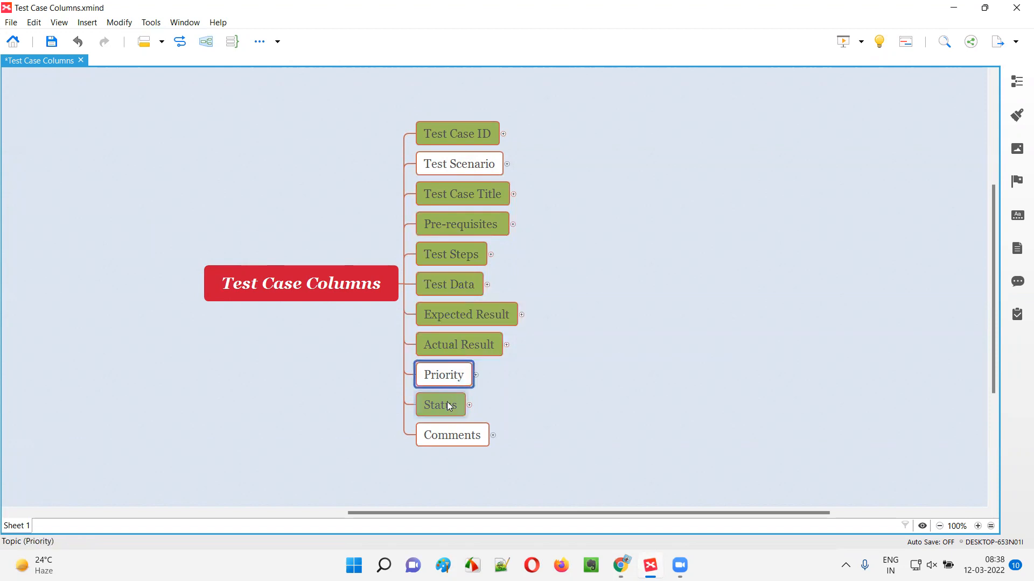
click(452, 435)
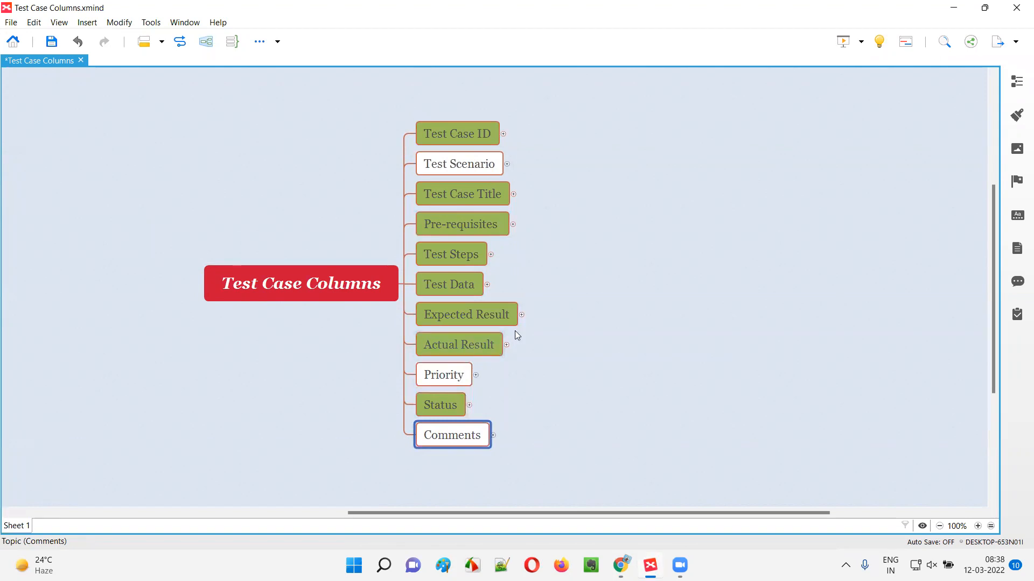
mouse_move(512, 336)
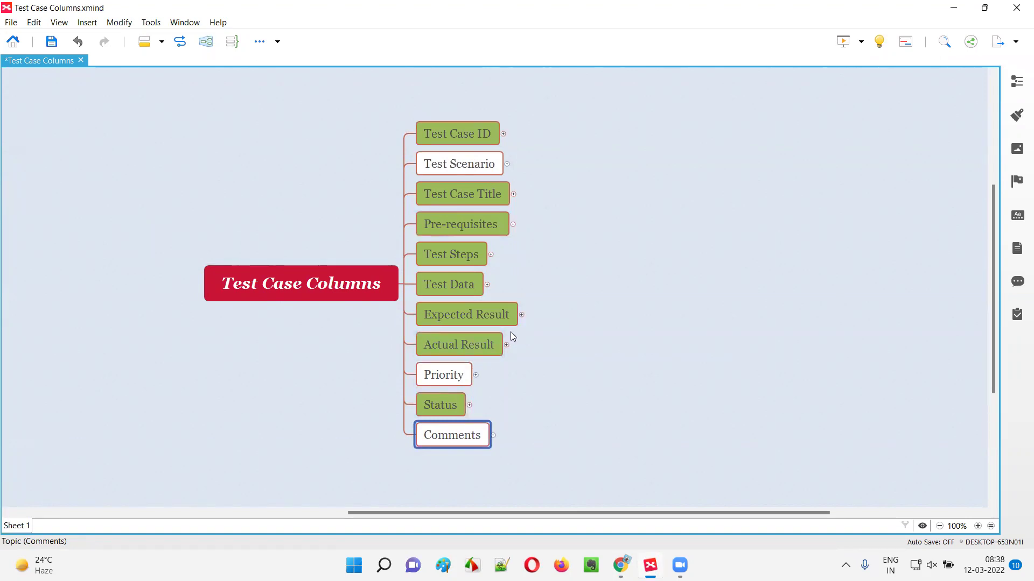
mouse_move(483, 181)
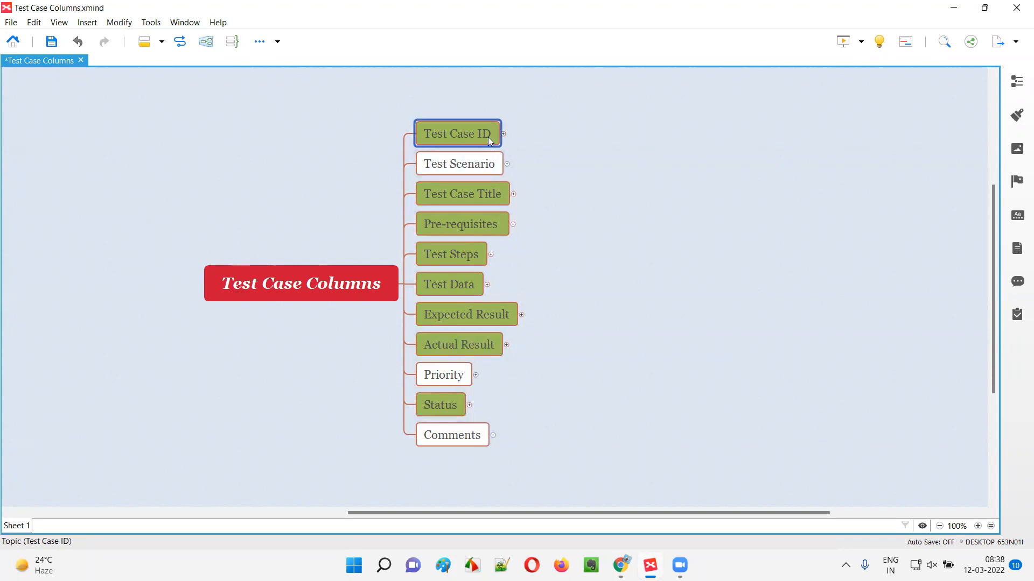
click(462, 194)
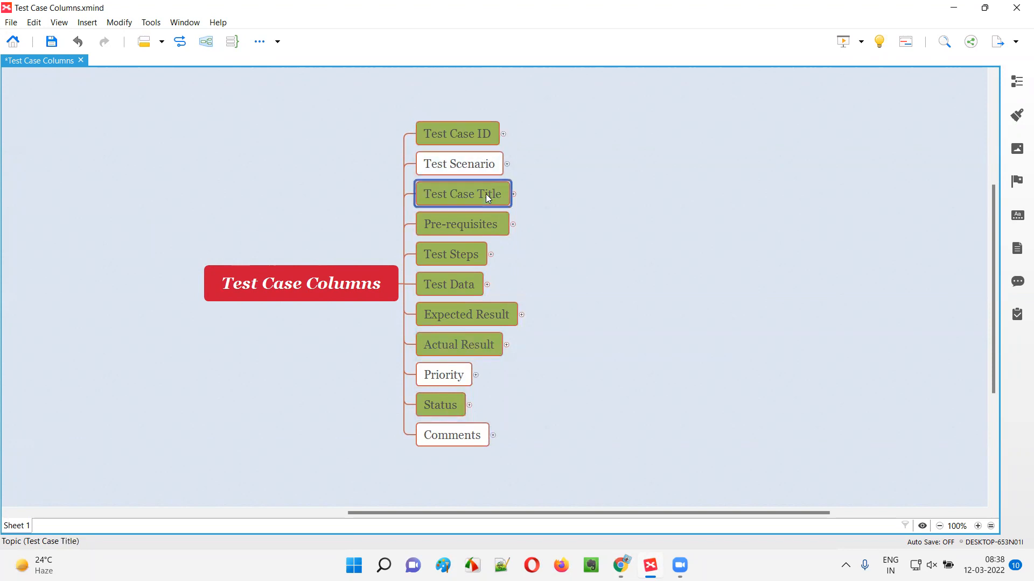
mouse_move(442, 211)
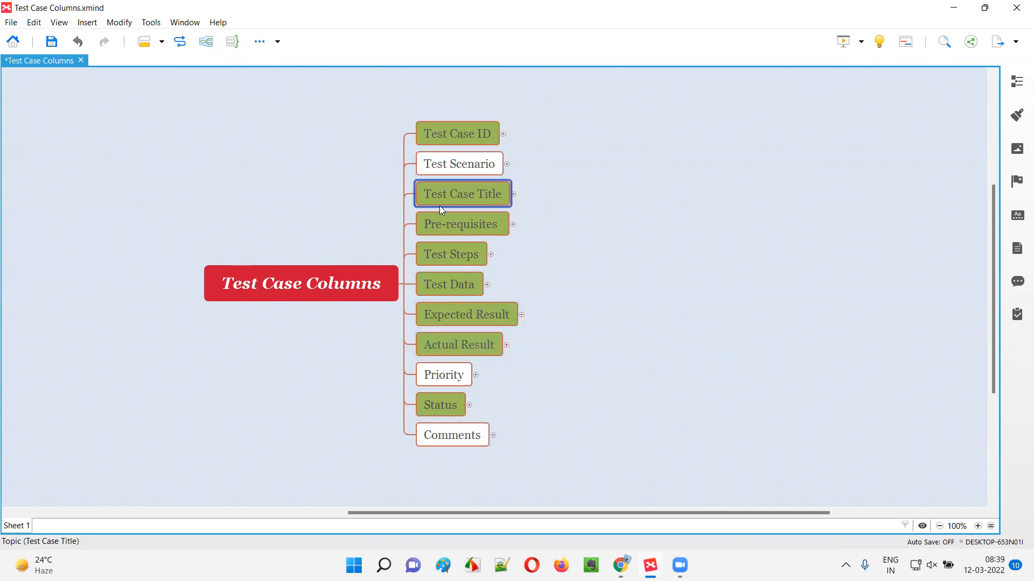
click(459, 164)
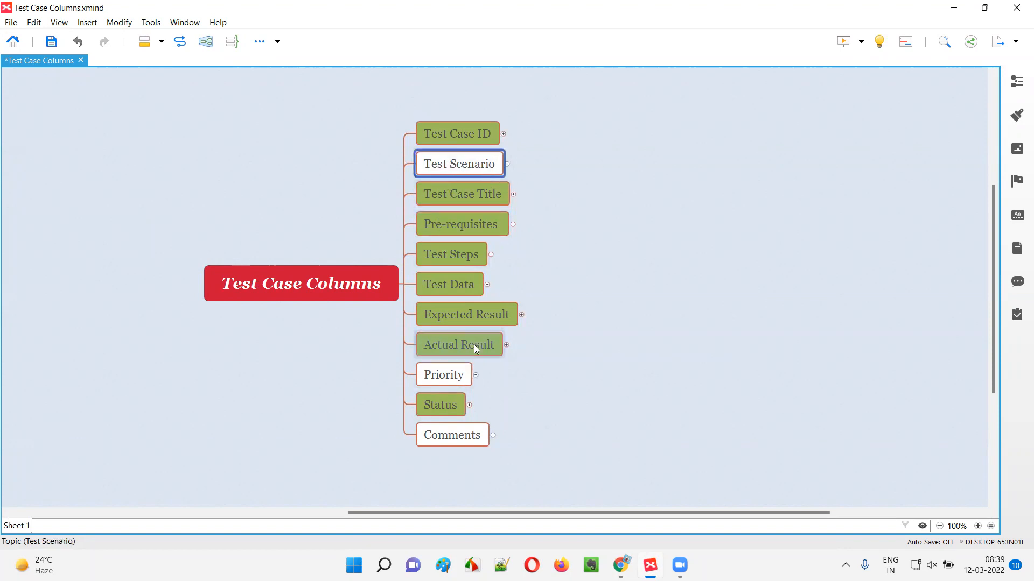
click(452, 435)
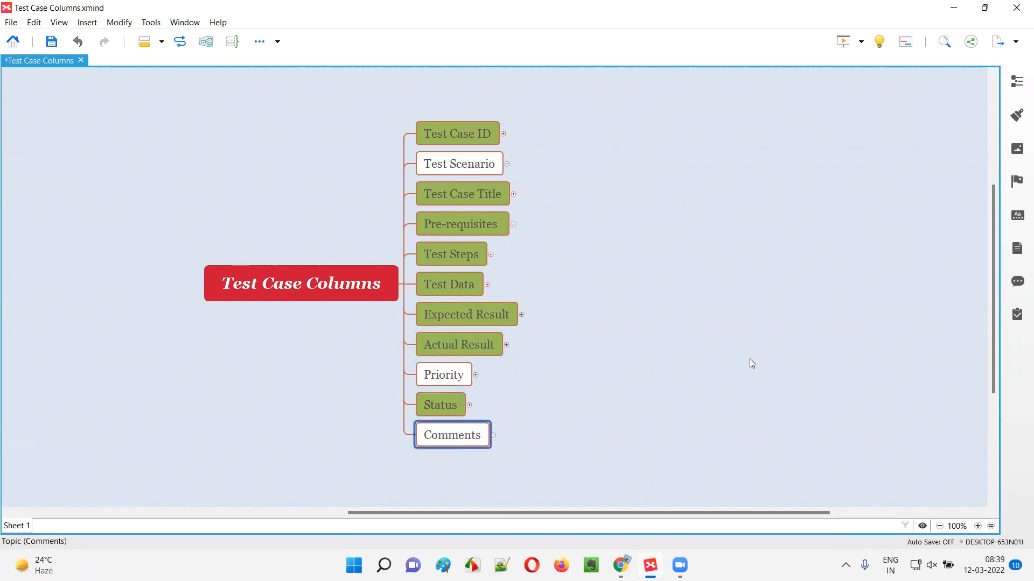
click(457, 133)
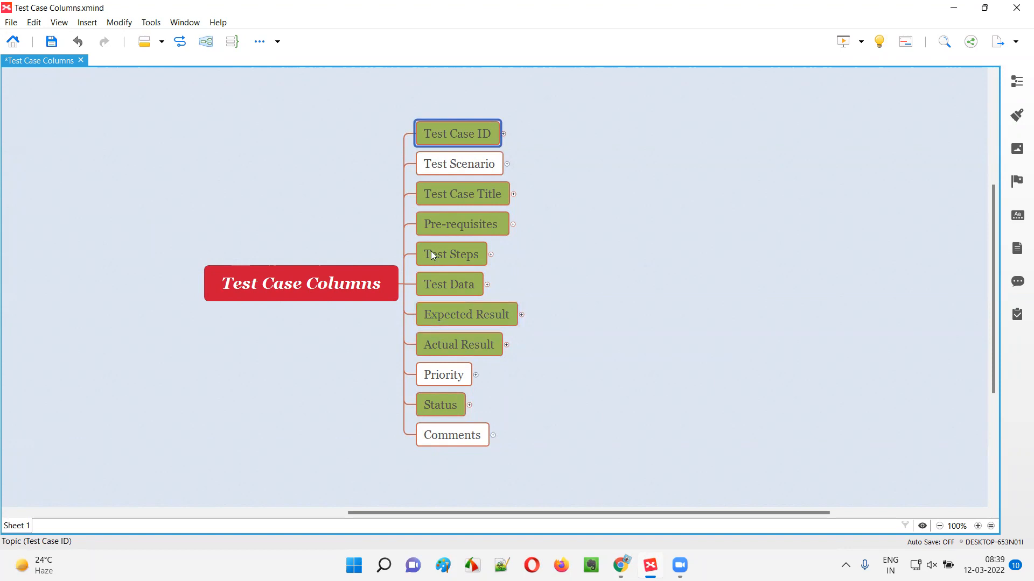
mouse_move(317, 302)
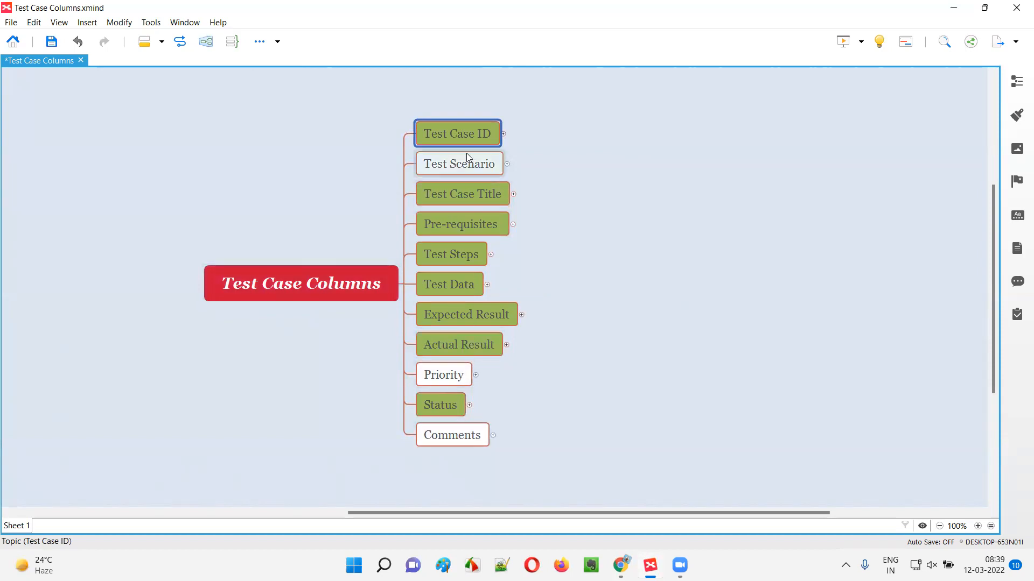
click(463, 224)
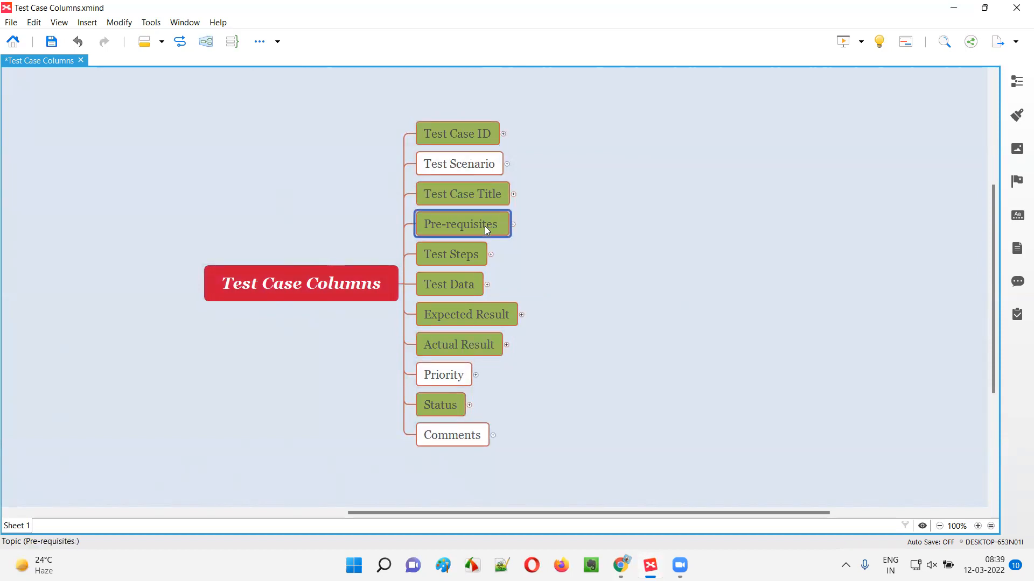
click(450, 254)
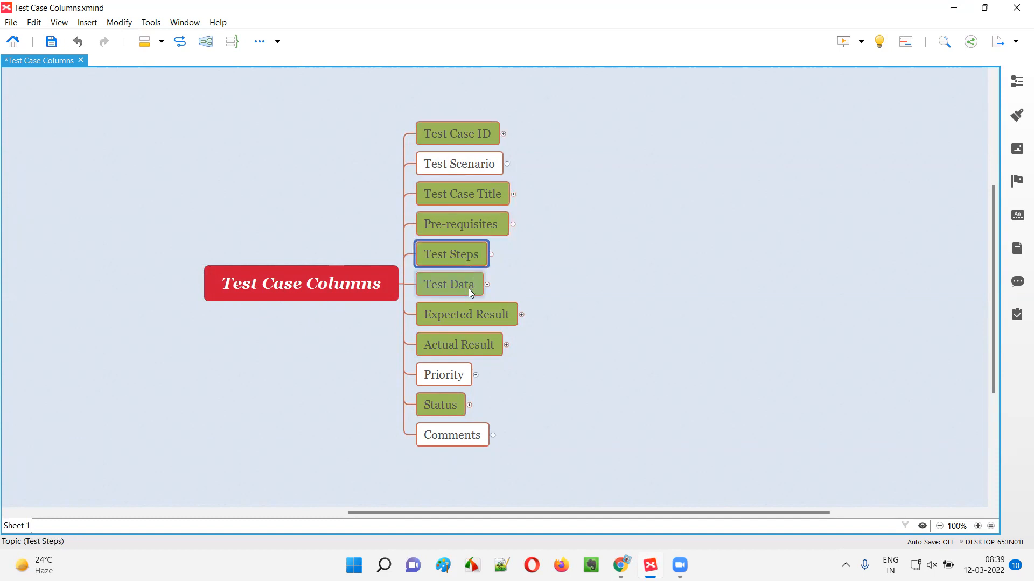
click(459, 344)
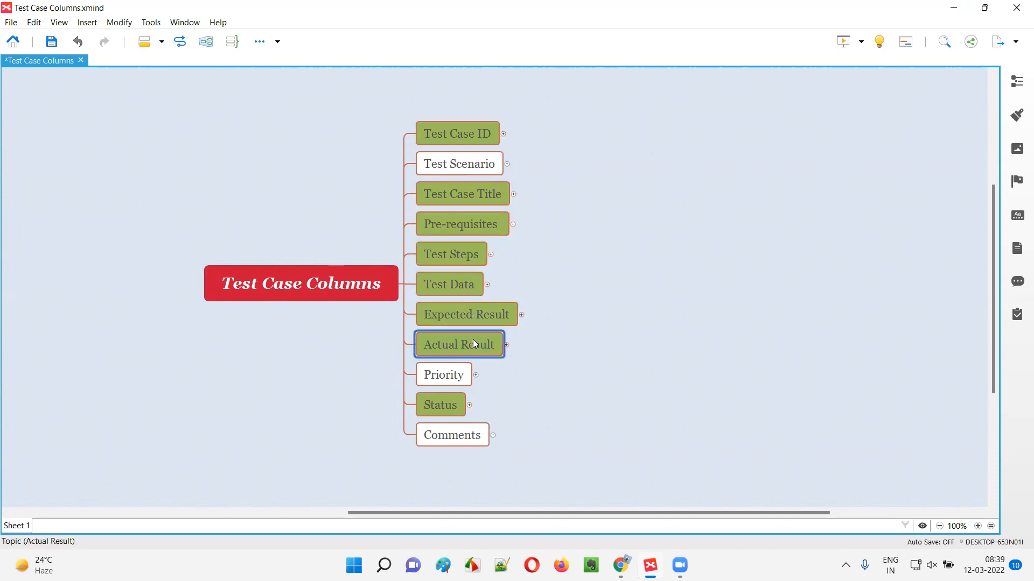
click(439, 405)
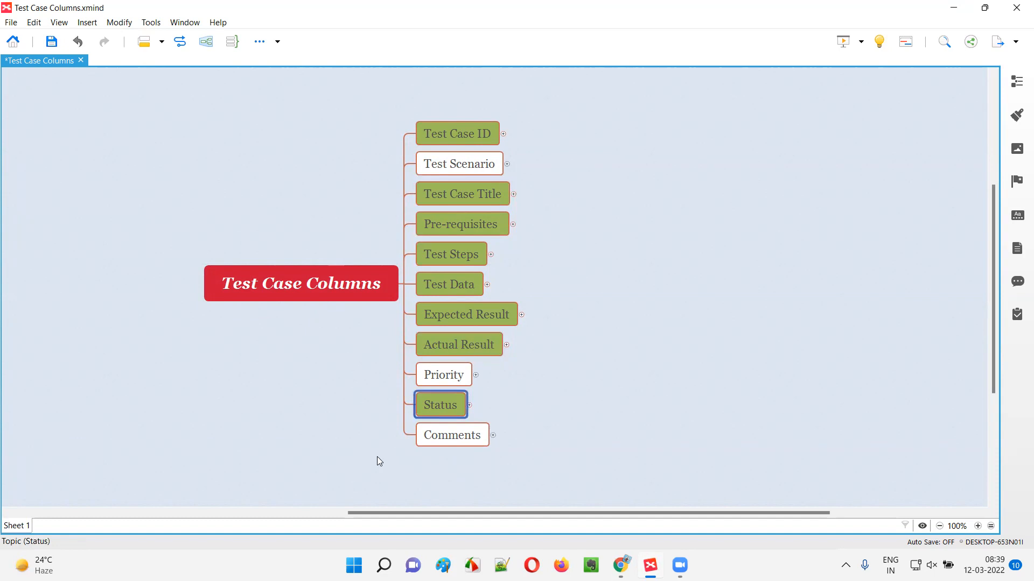
mouse_move(441, 423)
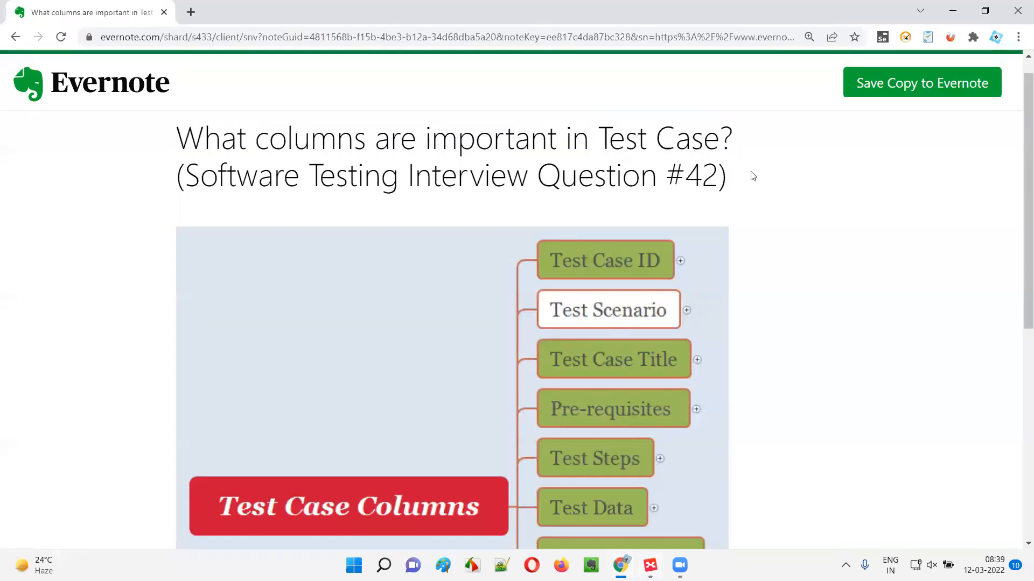
mouse_move(773, 207)
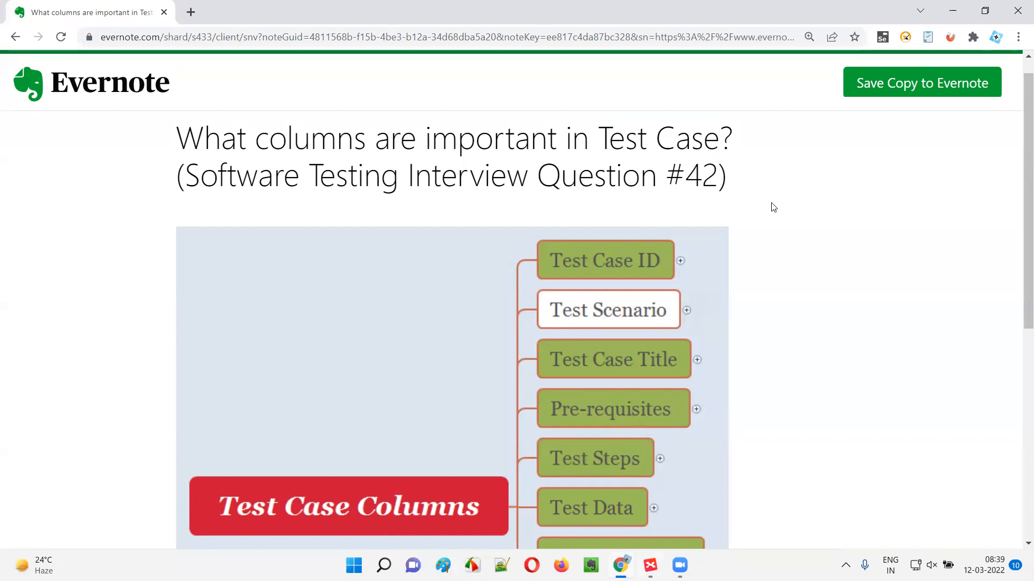